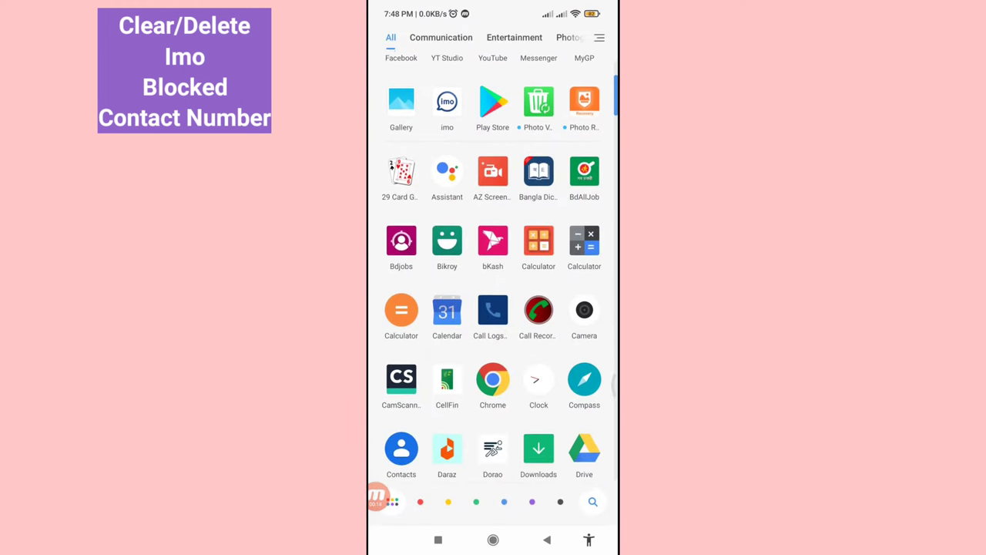
Launch imo from the home screen.
{"action": "scroll", "scroll_direction": "up", "scroll_amount": 3}
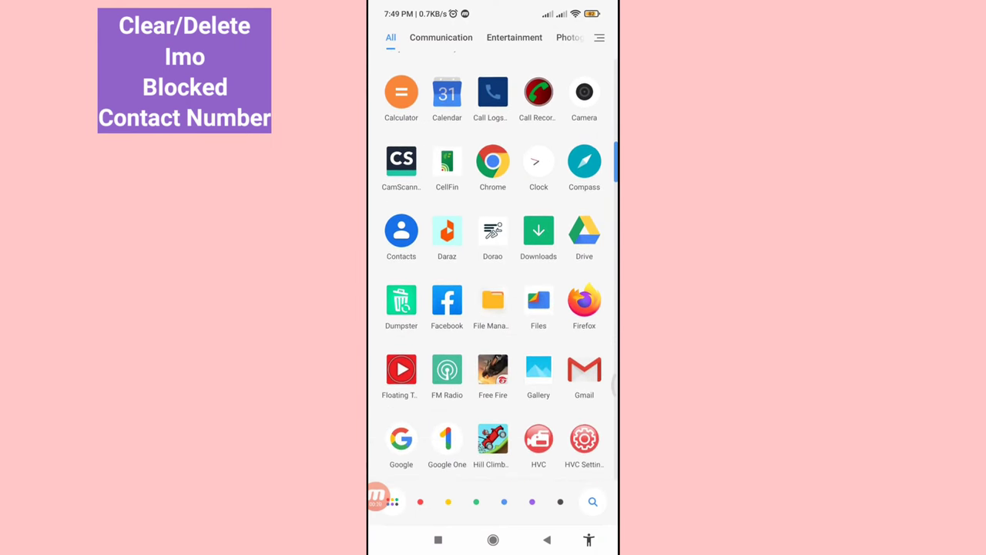
{"action": "scroll", "scroll_direction": "up", "scroll_amount": 3}
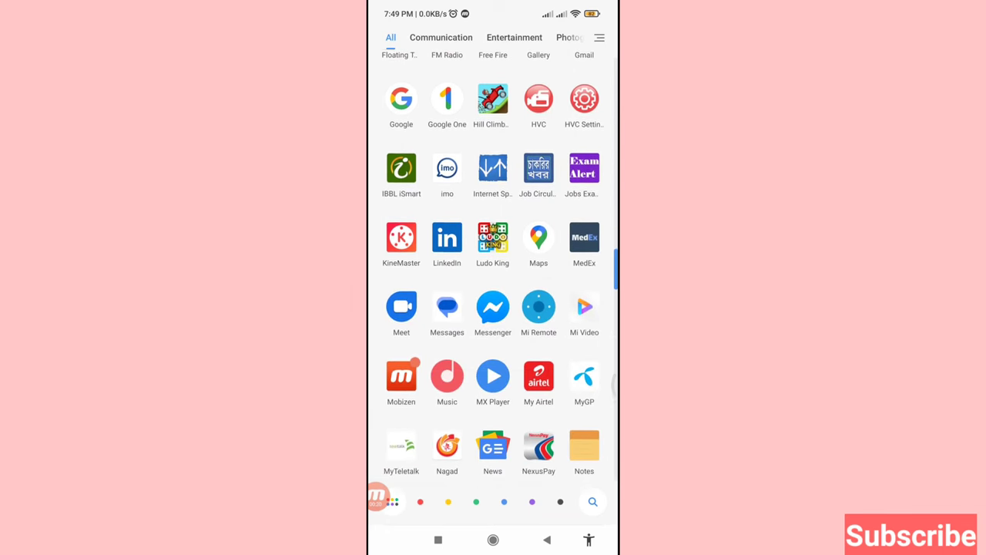
{"action": "scroll", "scroll_direction": "up", "scroll_amount": 3}
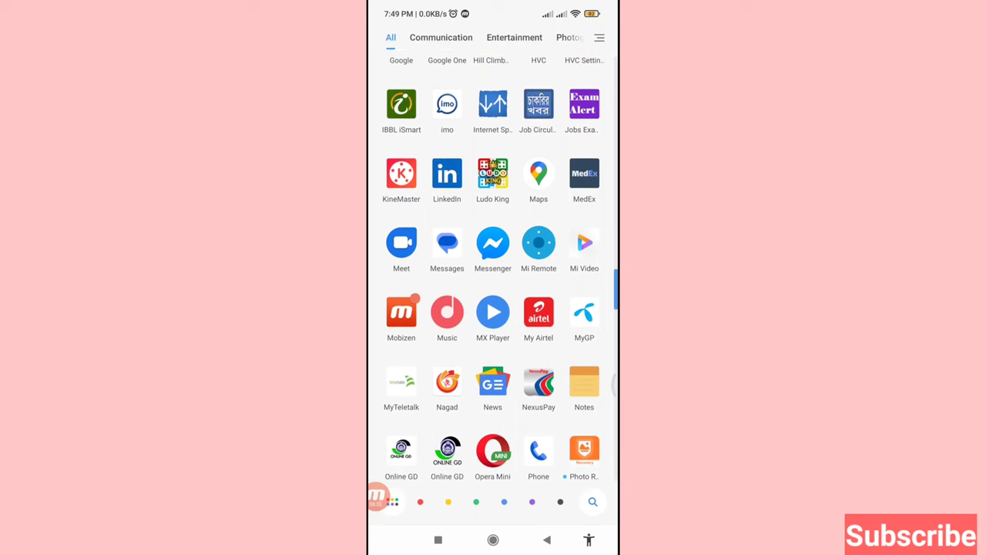
{"action": "scroll", "scroll_direction": "down", "scroll_amount": 3}
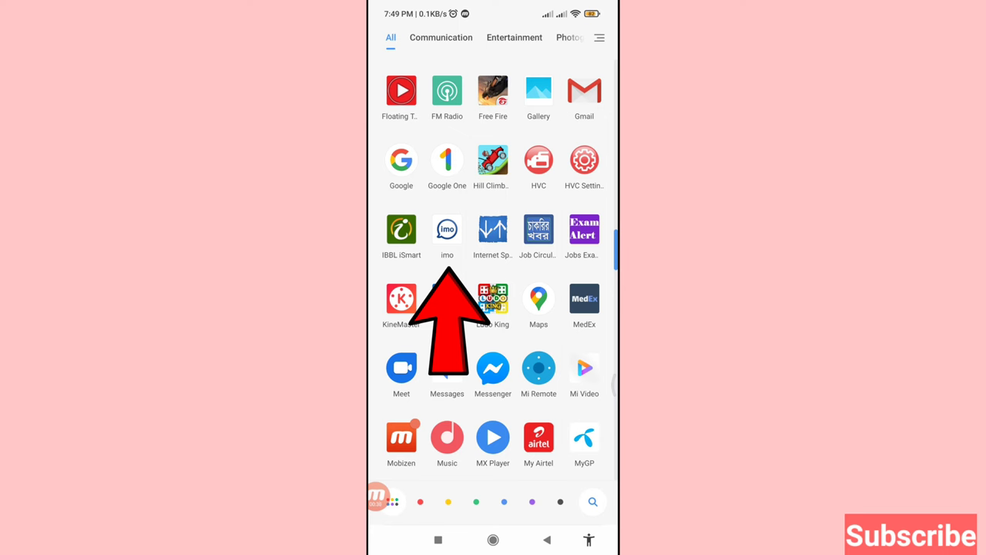
{"action": "left_click", "coordinate": [447, 228]}
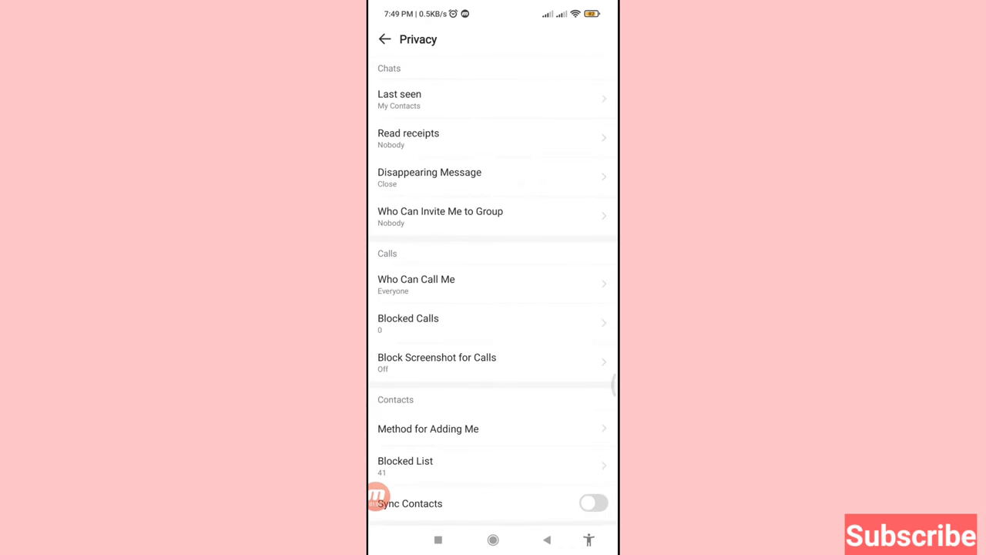
Reach Blocked List in Privacy settings, showing 41 blocked contacts.
{"action": "scroll", "scroll_direction": "down", "scroll_amount": 3}
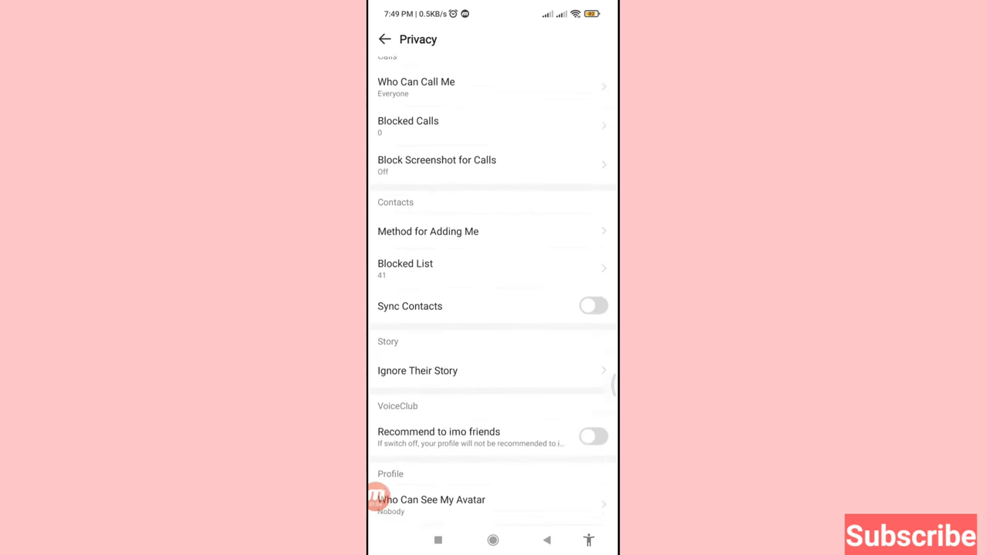
{"action": "scroll", "scroll_direction": "up", "scroll_amount": 3}
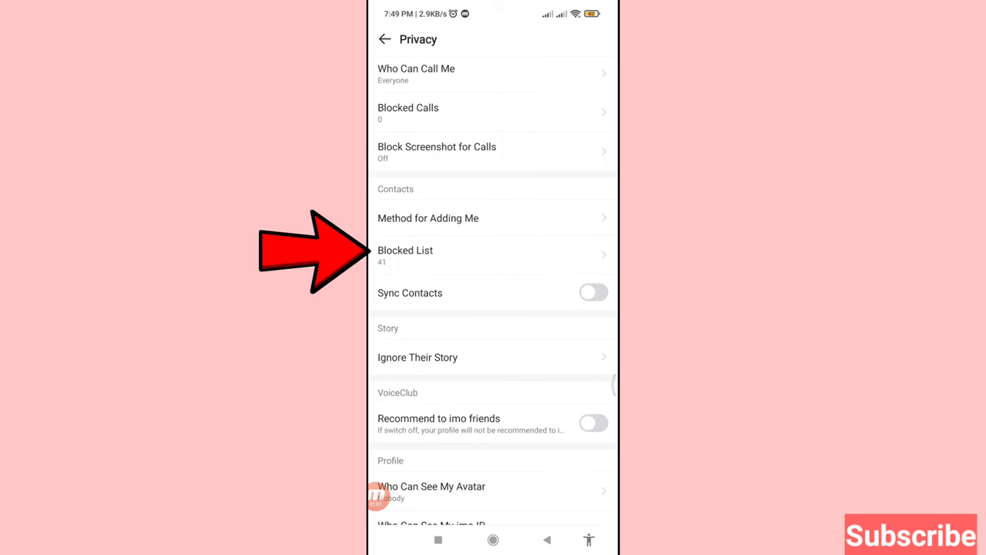
{"action": "left_click", "coordinate": [493, 254]}
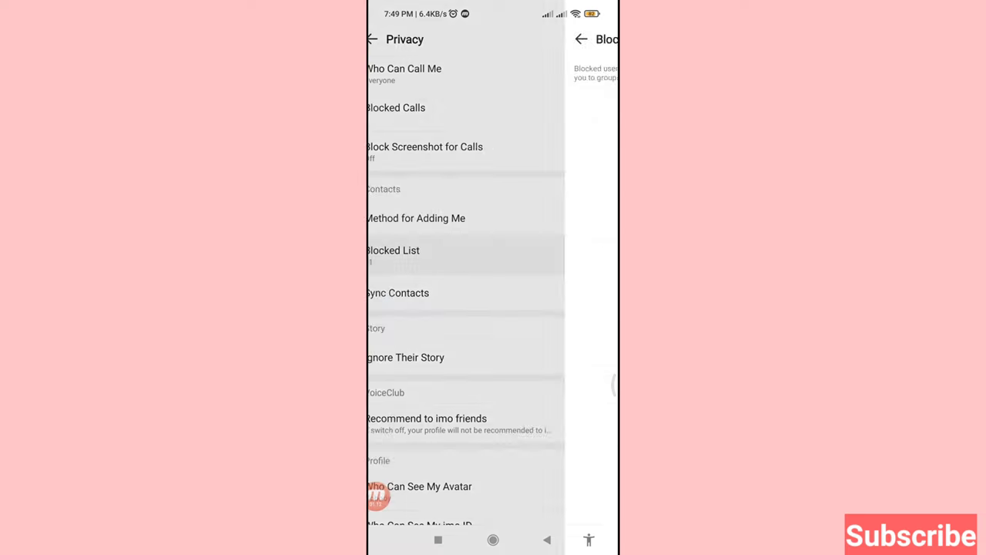
{"action": "left_click", "coordinate": [392, 250]}
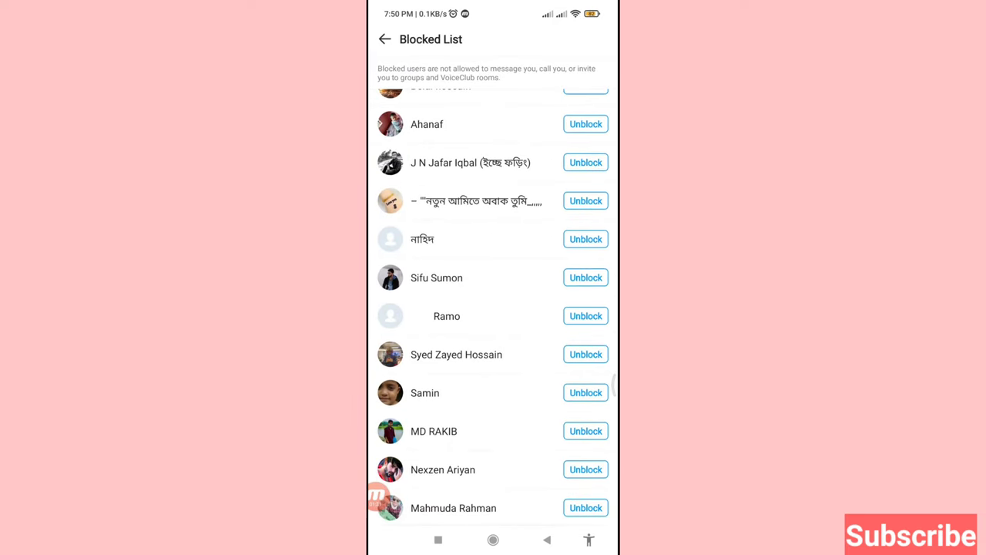
{"action": "scroll", "scroll_direction": "down", "scroll_amount": 3}
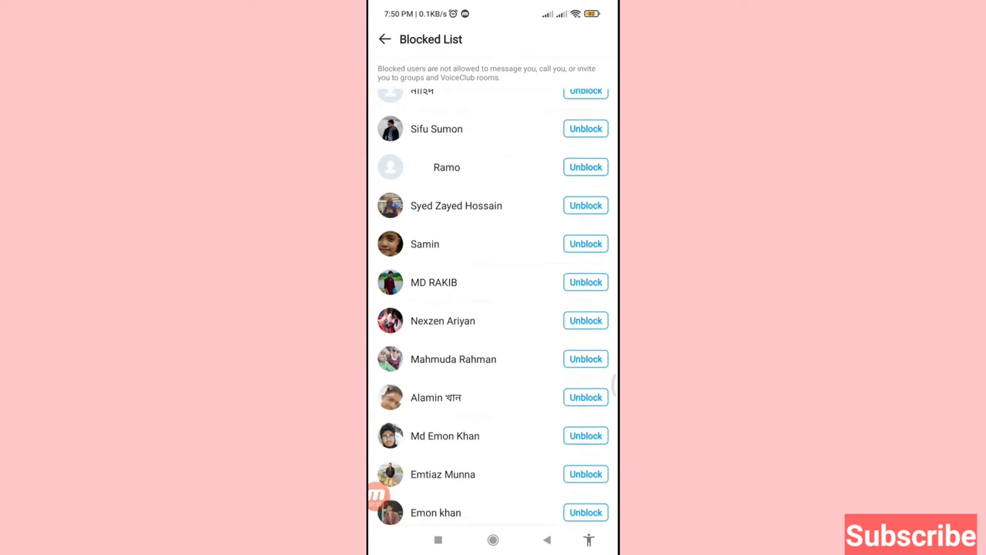
{"action": "scroll", "scroll_direction": "up", "scroll_amount": 3}
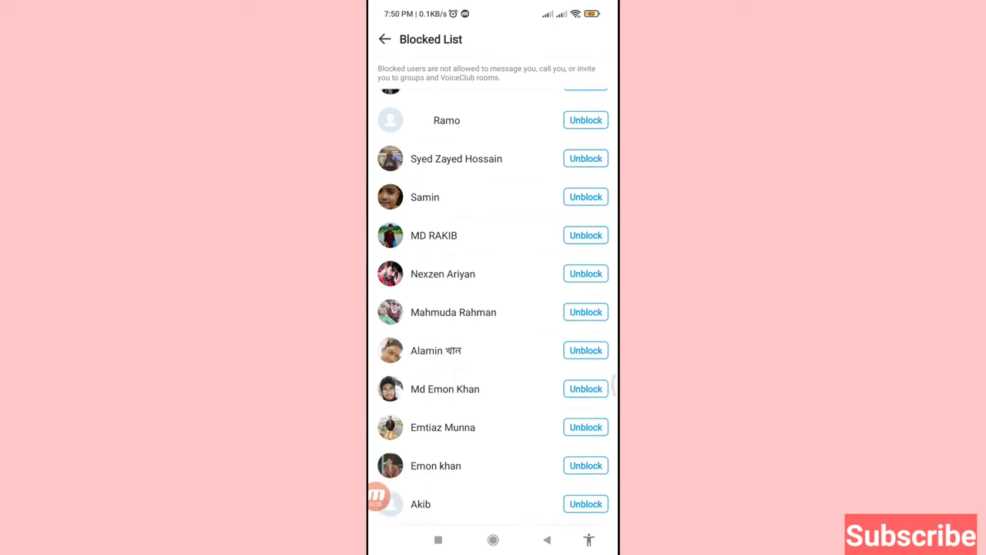
{"action": "scroll", "scroll_direction": "up", "scroll_amount": 3}
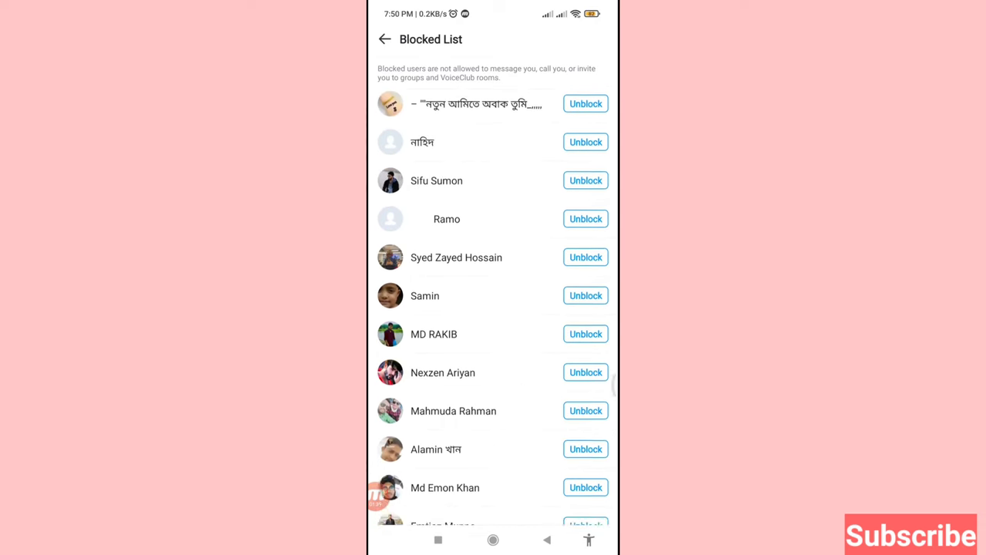
{"action": "scroll", "scroll_direction": "down", "scroll_amount": 3}
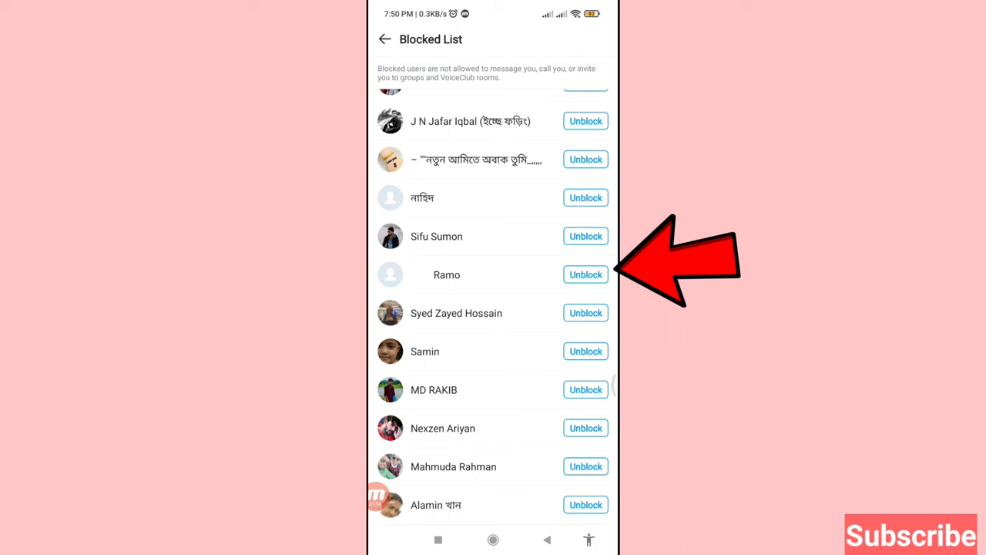
{"action": "left_click", "coordinate": [586, 274]}
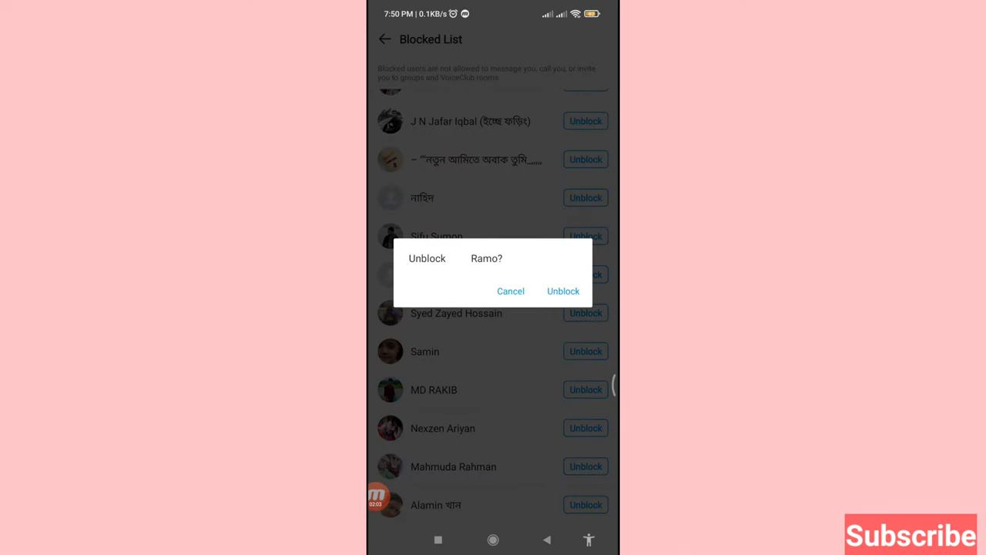
{"action": "left_click", "coordinate": [565, 291]}
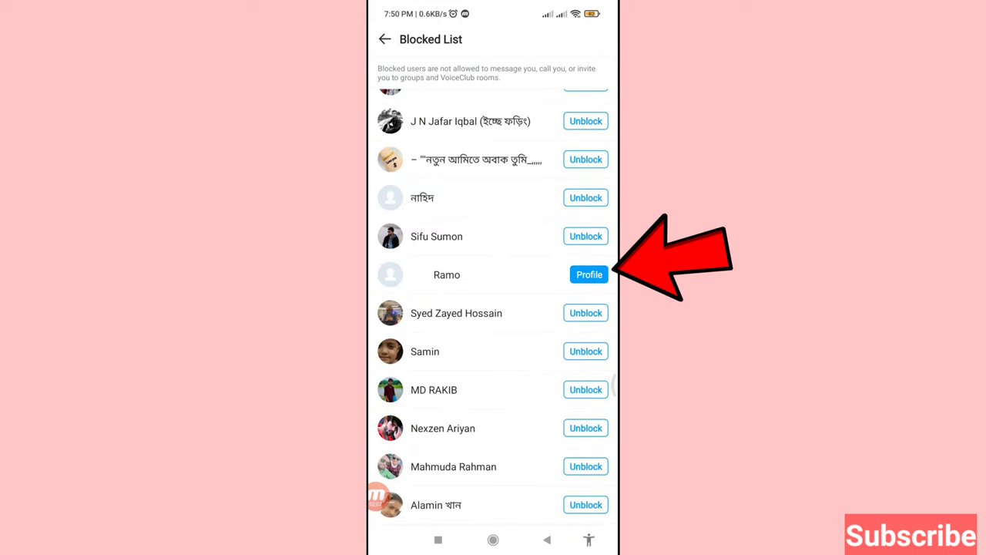
{"action": "left_click", "coordinate": [589, 274]}
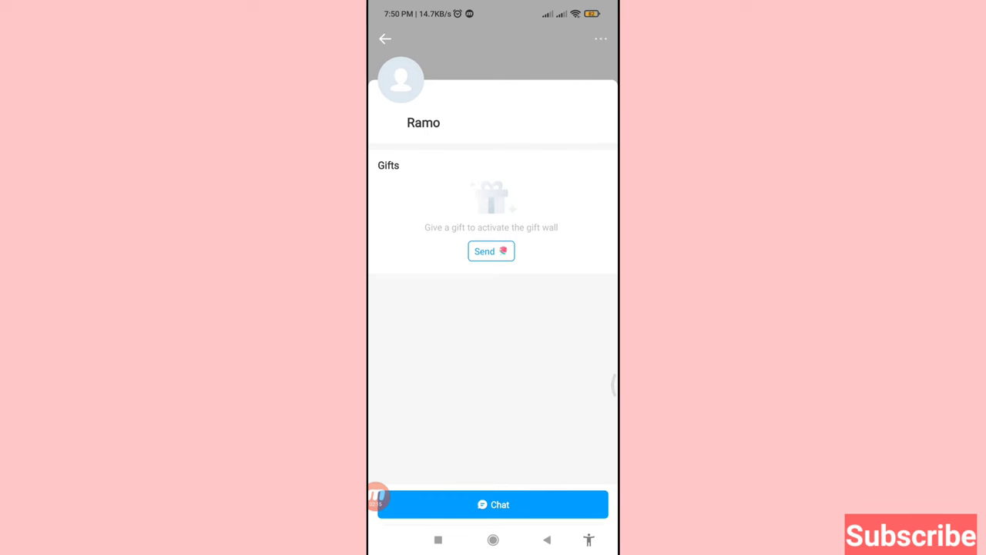
Delete Ramo from contacts via the three-dot menu, confirming with Yes.
{"action": "left_click", "coordinate": [601, 38]}
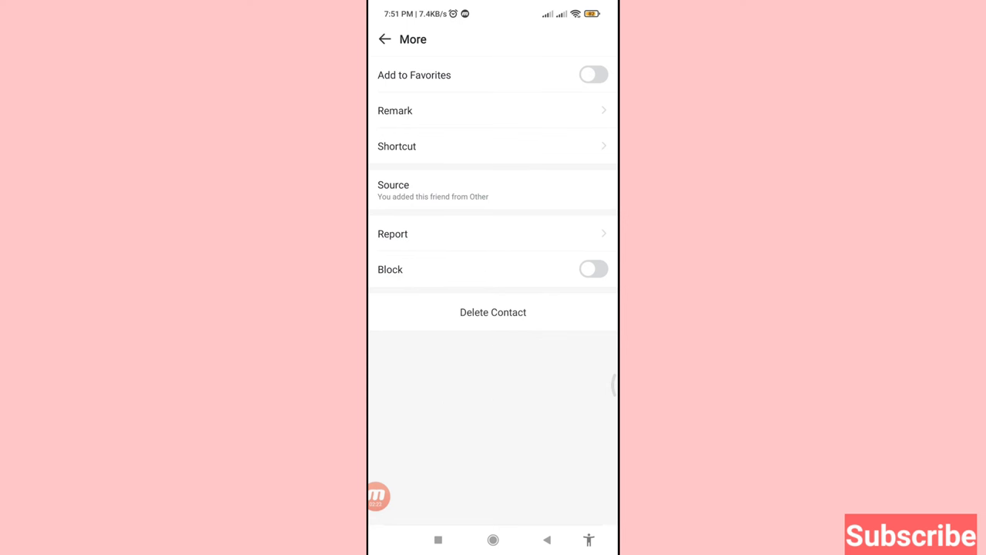
{"action": "left_click", "coordinate": [493, 311]}
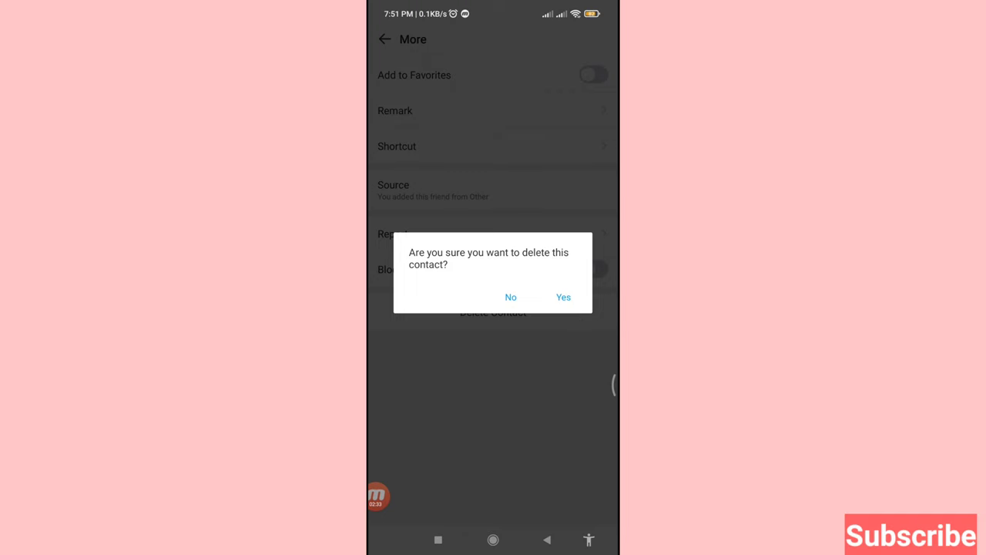
{"action": "left_click", "coordinate": [563, 296]}
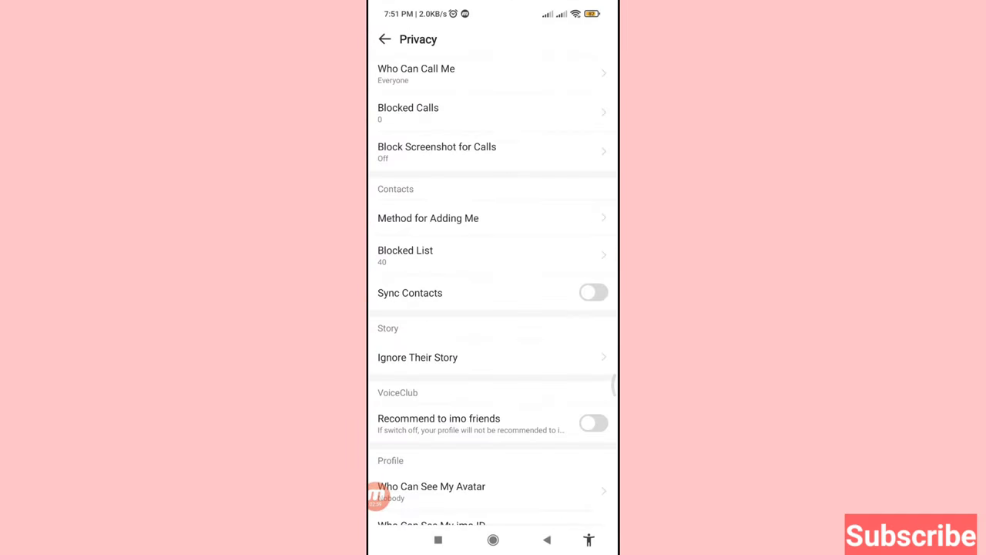
Back out to the main chats list, Blocked List now showing 40.
{"action": "left_click", "coordinate": [383, 40]}
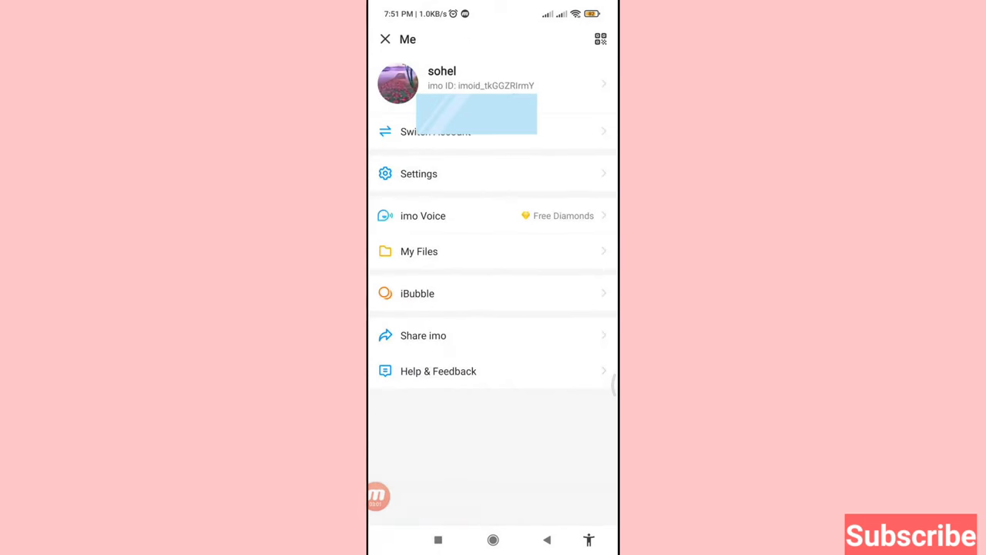
{"action": "left_click", "coordinate": [385, 39]}
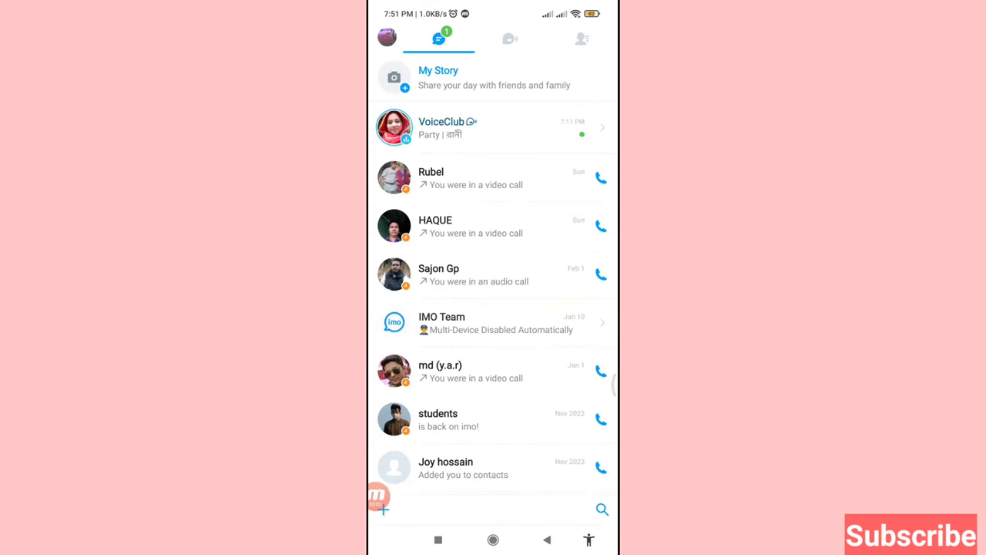